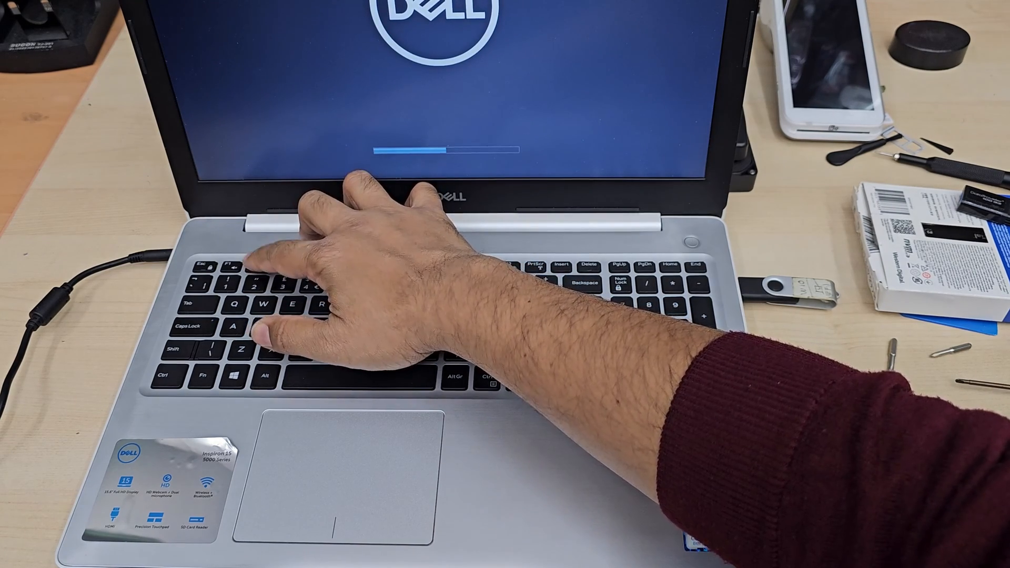
- Interrupt startup with F2 at the Dell logo to enter BIOS Setup
{"action": "key", "text": "F2"}
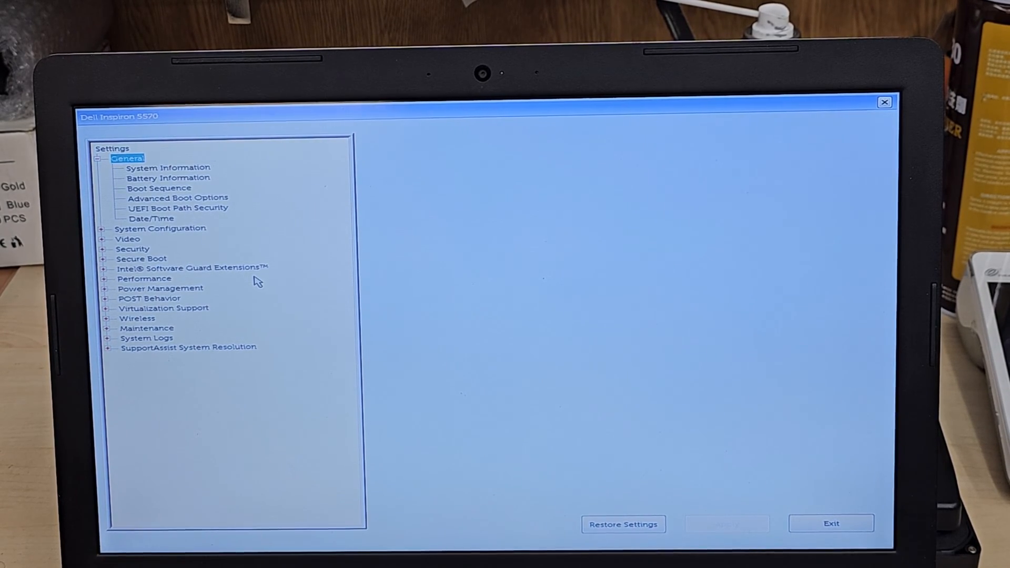
- Review Battery Information, confirm Boot Sequence is UEFI and Secure Boot Enable is Enabled, then exit setup
{"action": "left_click", "coordinate": [167, 176]}
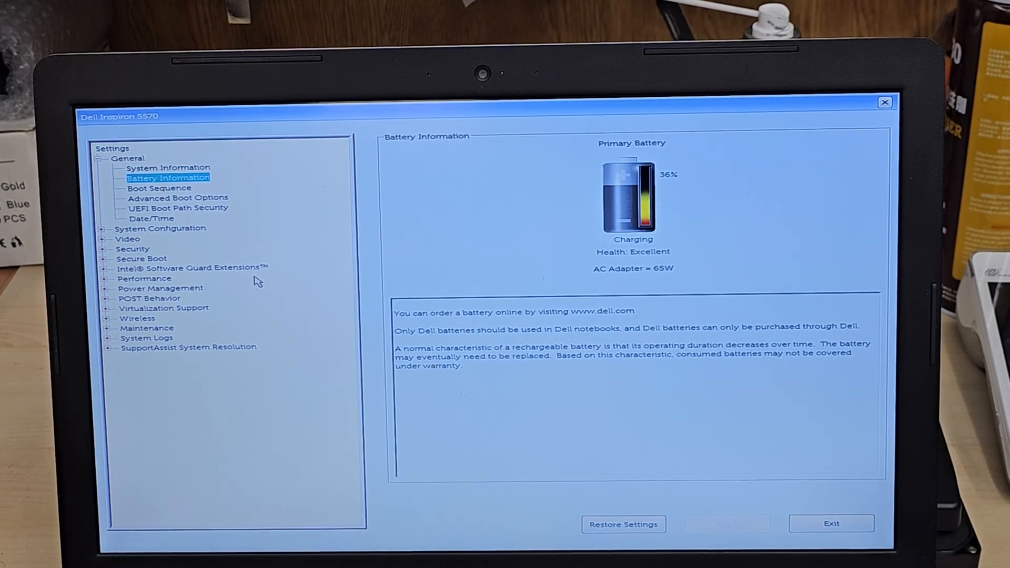
{"action": "left_click", "coordinate": [157, 188]}
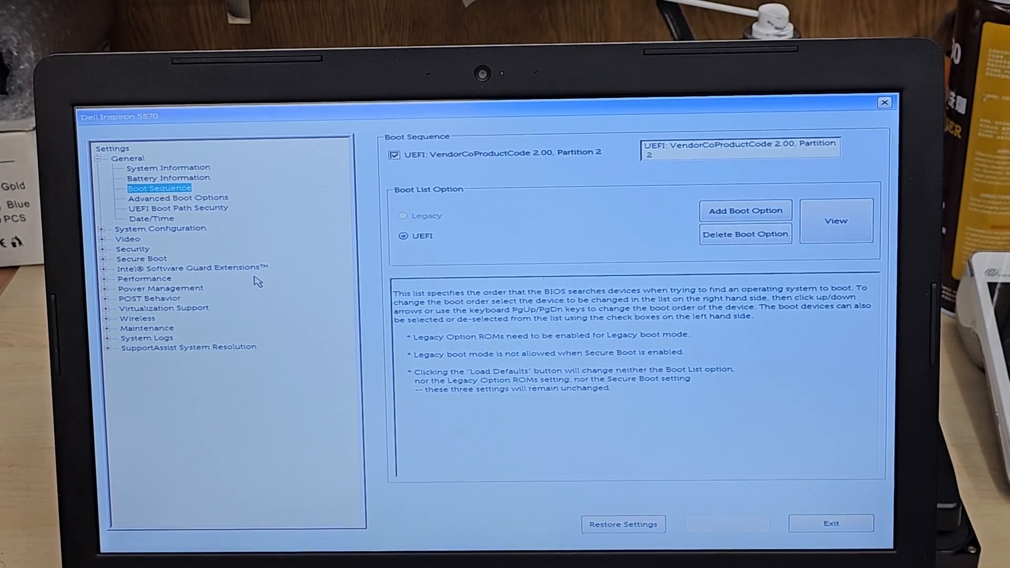
{"action": "left_click", "coordinate": [178, 198]}
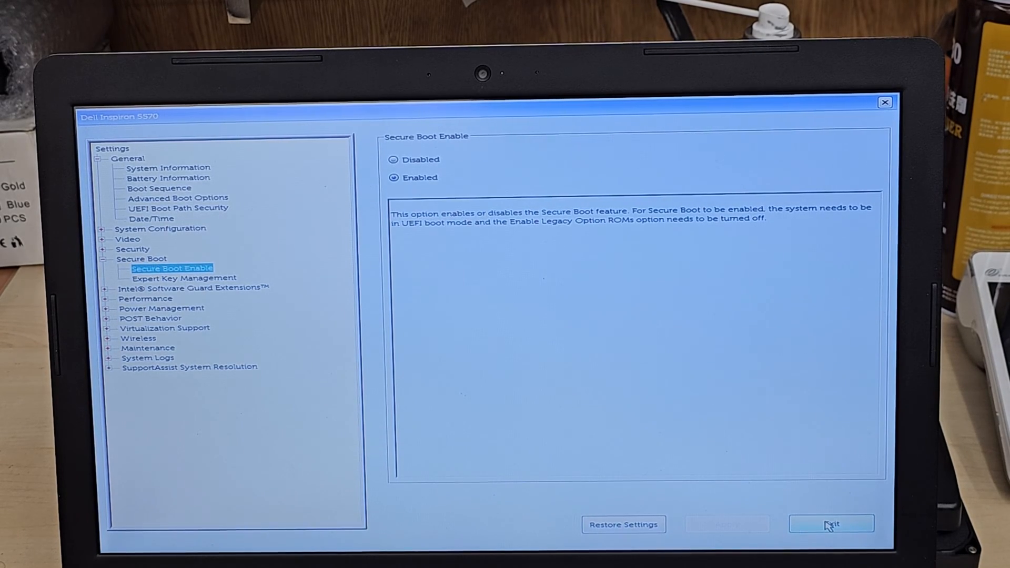
{"action": "left_click", "coordinate": [831, 522]}
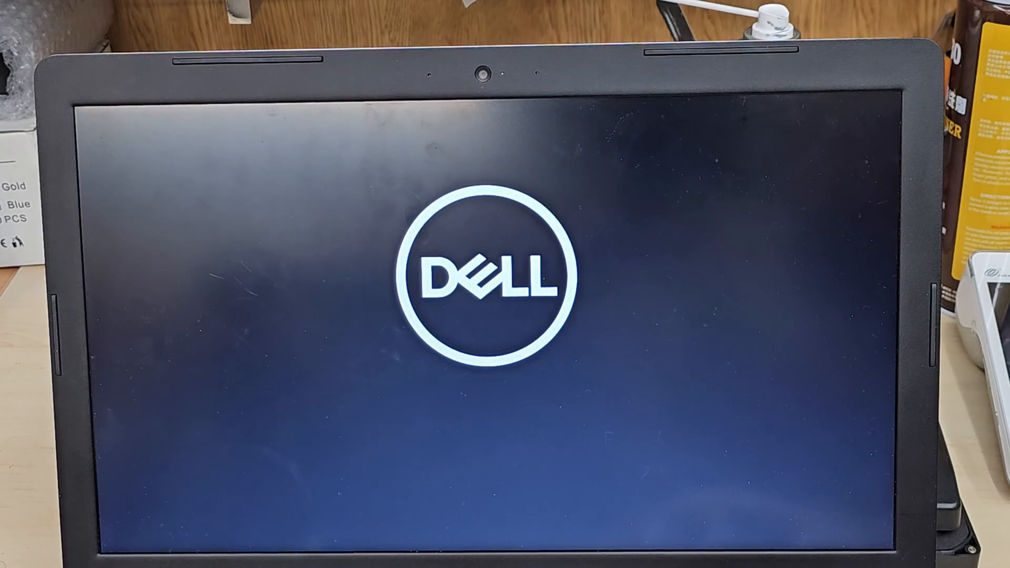
- Bring up the F12 one-time boot menu listing the UEFI USB drive with Secure Boot ON
{"action": "key", "text": "F12"}
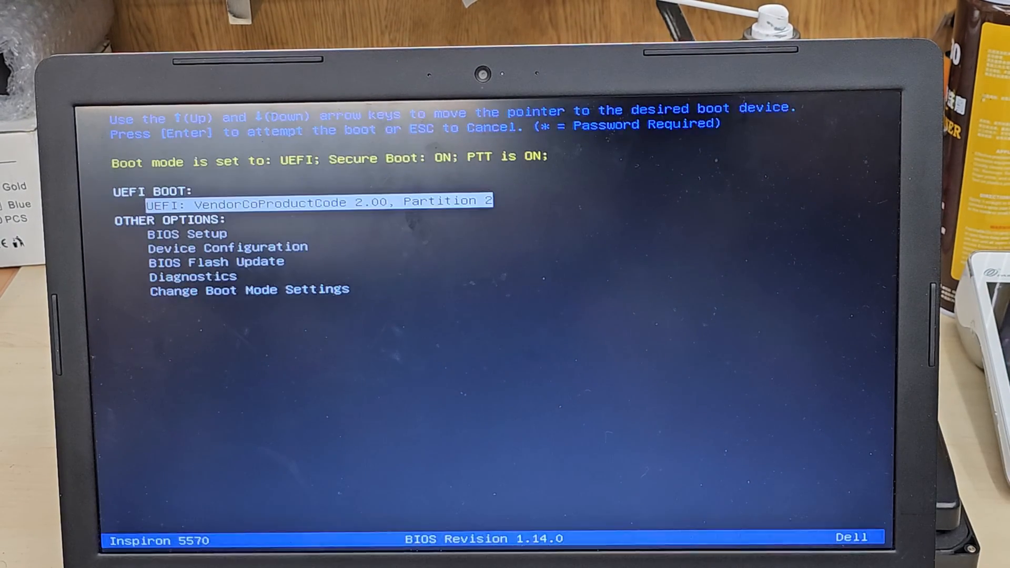